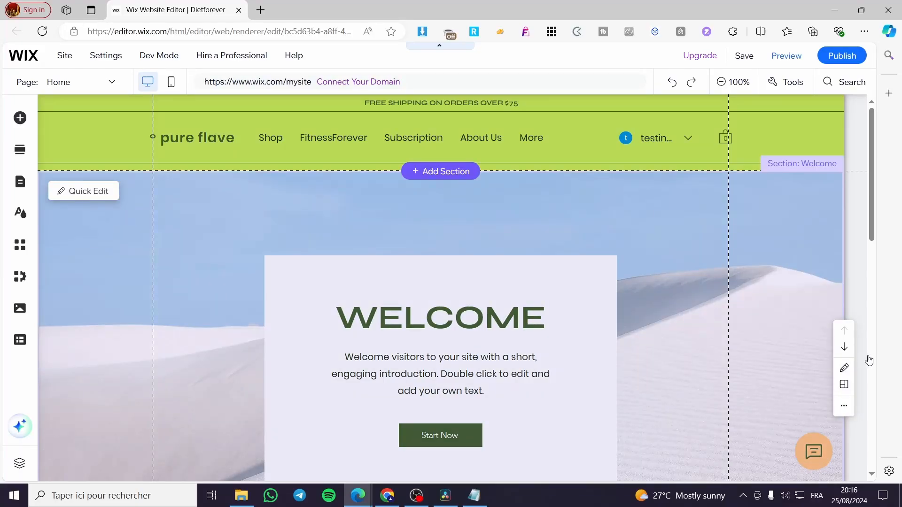
Enable Velo Dev Mode so the Page Code list and Home page starter code appear.
{"action": "scroll", "scroll_direction": "down", "scroll_amount": 3}
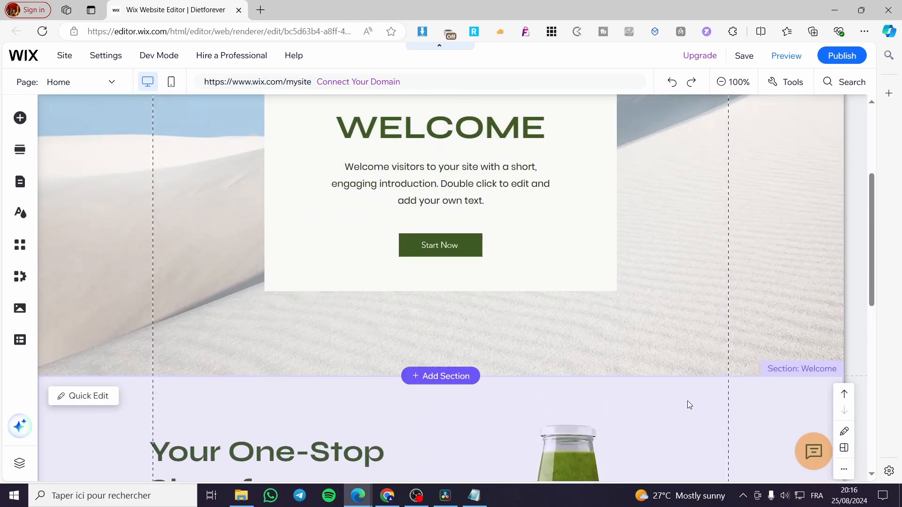
{"action": "mouse_move", "coordinate": [686, 401]}
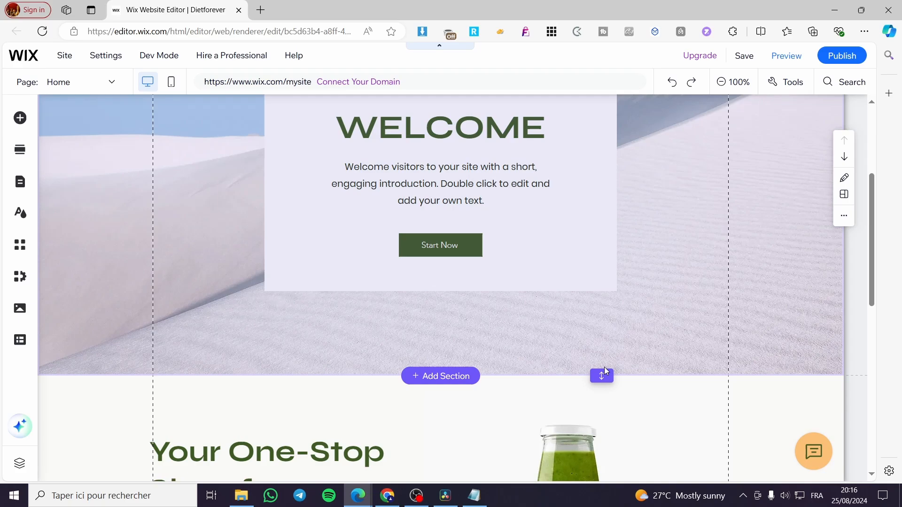
{"action": "scroll", "scroll_direction": "up", "scroll_amount": 3}
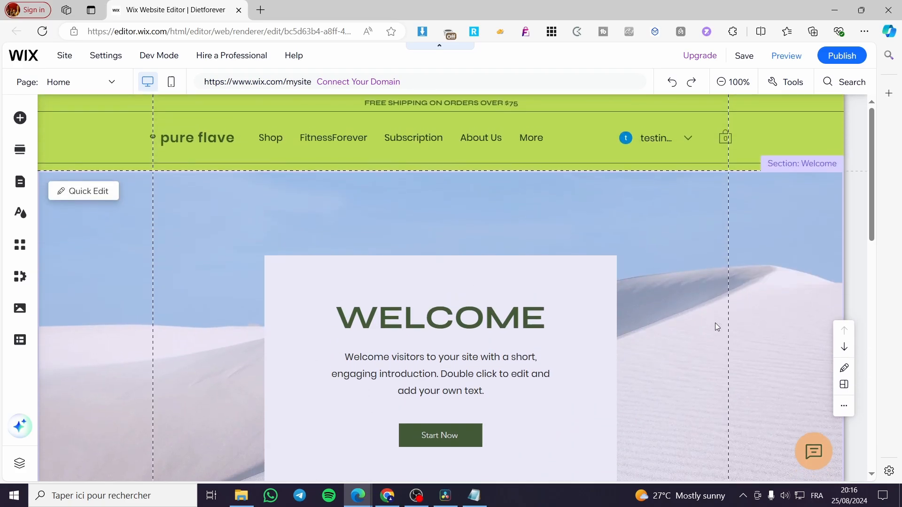
{"action": "mouse_move", "coordinate": [783, 335]}
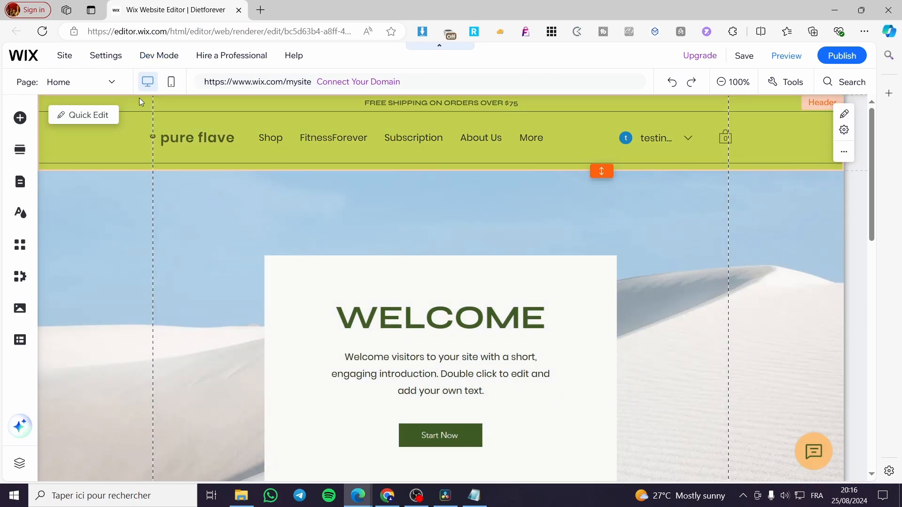
{"action": "left_click", "coordinate": [157, 55]}
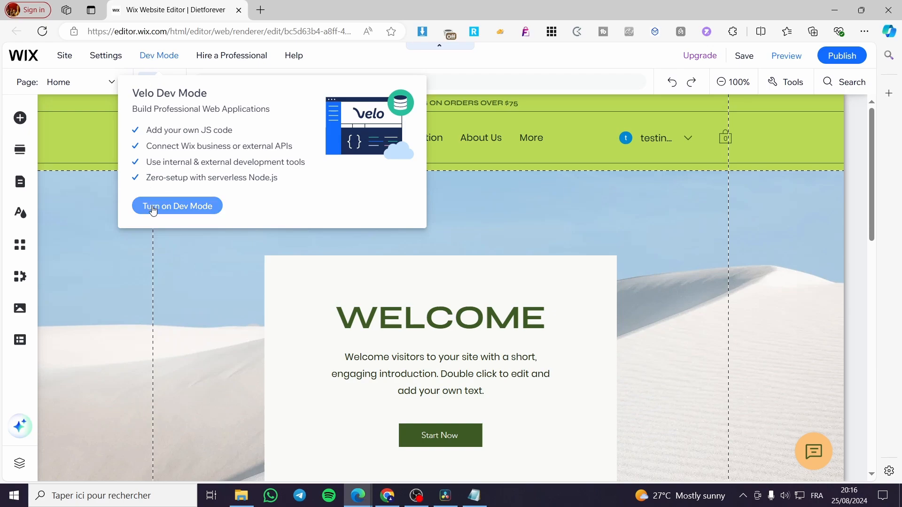
{"action": "left_click", "coordinate": [177, 206]}
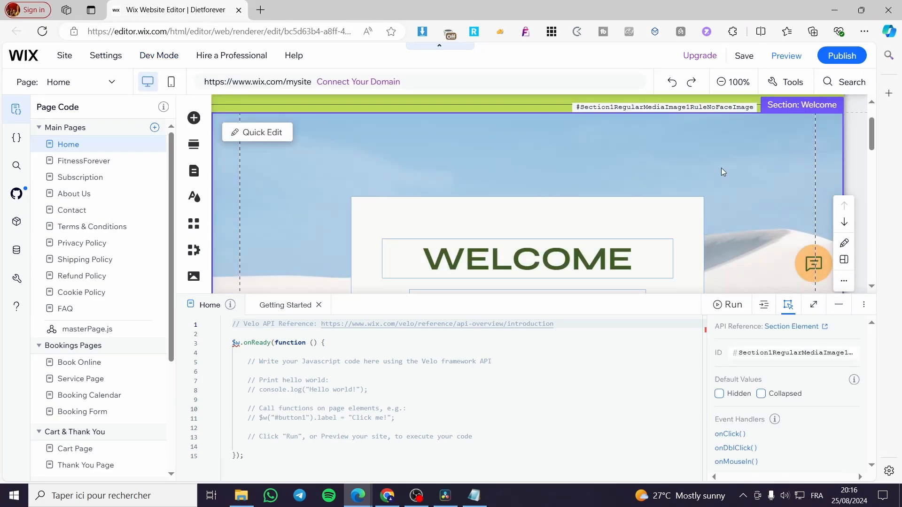
{"action": "mouse_move", "coordinate": [287, 181]}
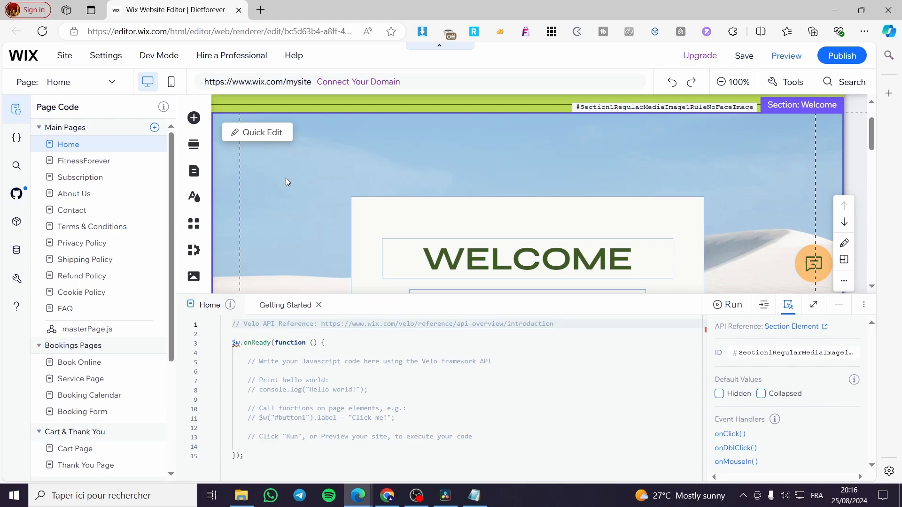
Tick Collapsed under Default Values for the selected Welcome section on desktop.
{"action": "scroll", "scroll_direction": "down", "scroll_amount": 3}
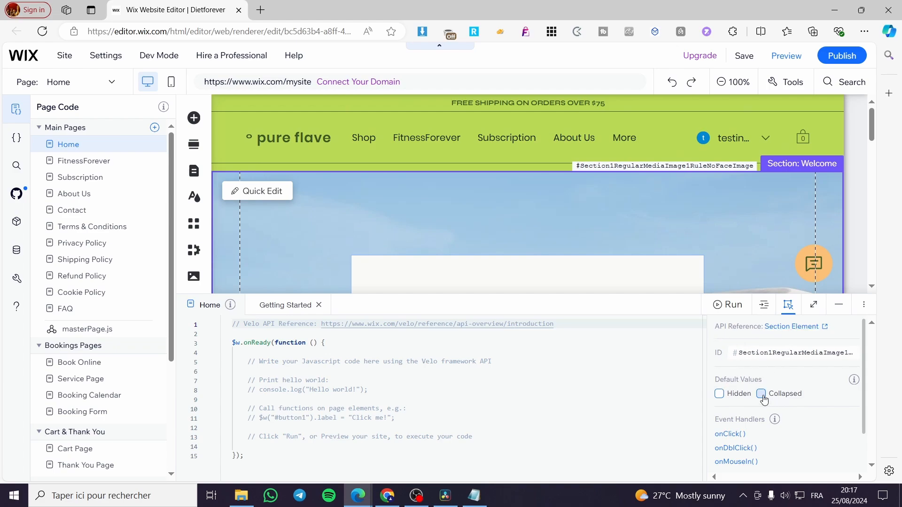
{"action": "left_click", "coordinate": [760, 394]}
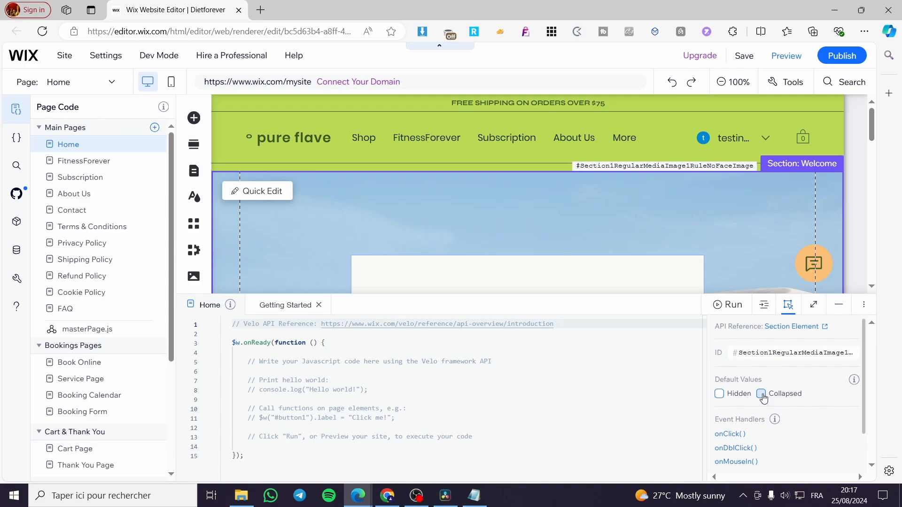
{"action": "left_click", "coordinate": [760, 394]}
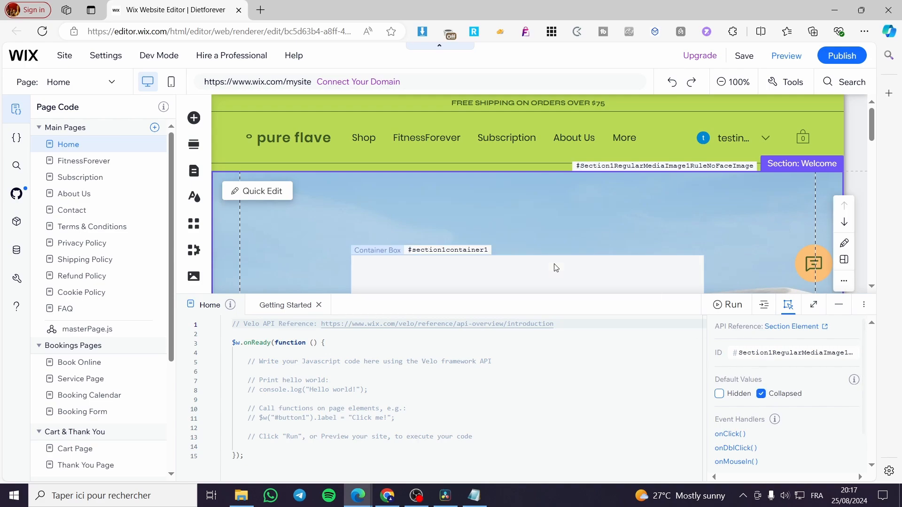
{"action": "scroll", "scroll_direction": "down", "scroll_amount": 3}
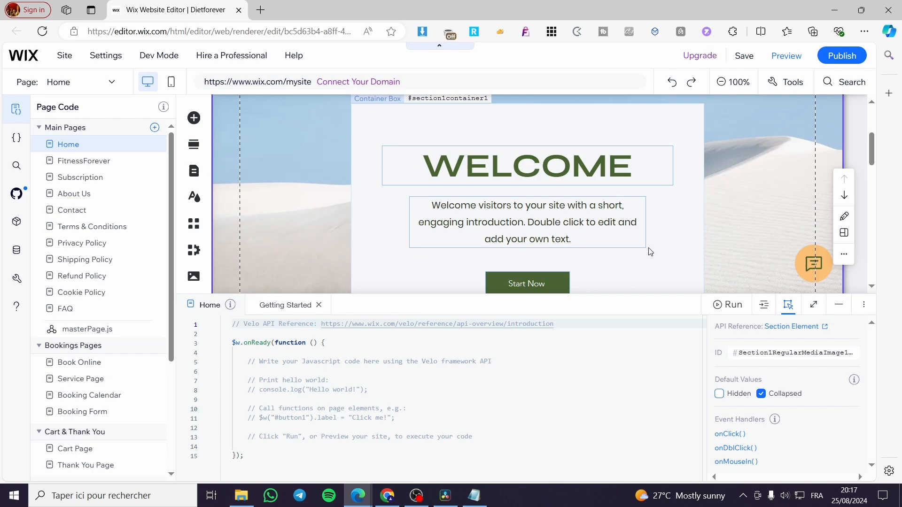
{"action": "scroll", "scroll_direction": "down", "scroll_amount": 3}
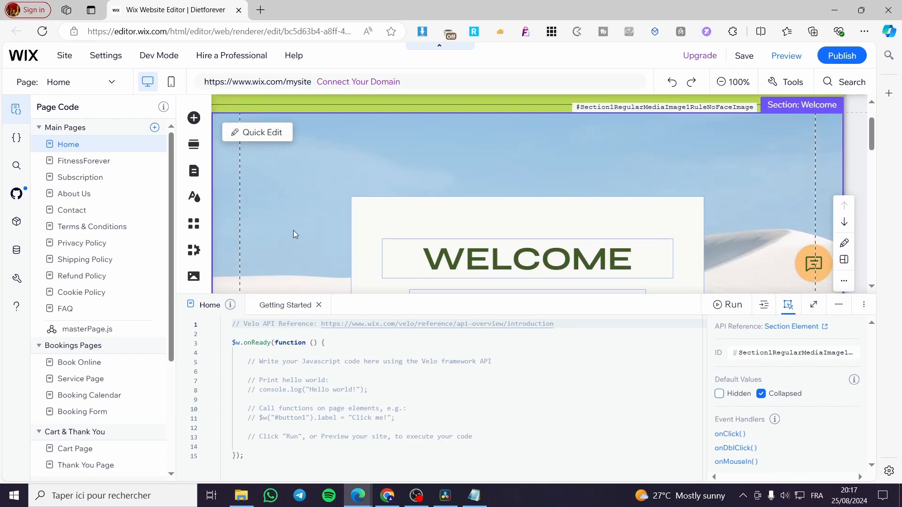
{"action": "mouse_move", "coordinate": [455, 191]}
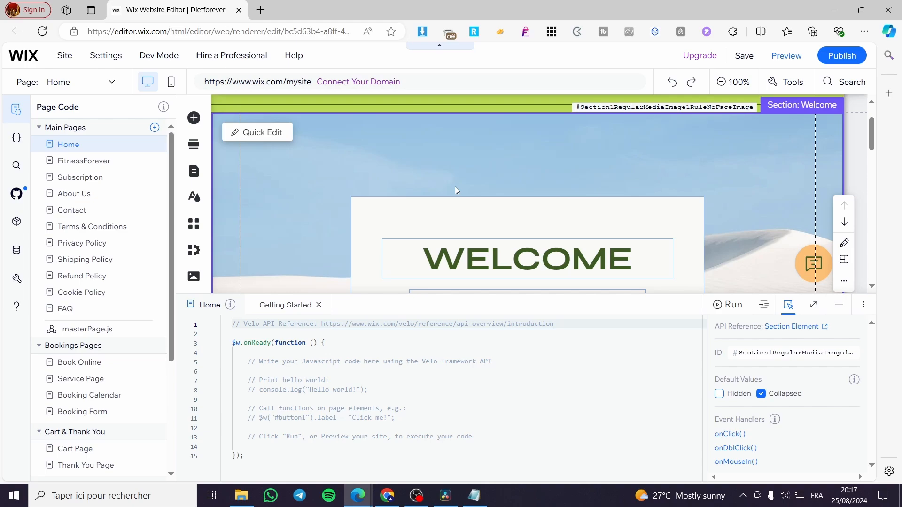
{"action": "mouse_move", "coordinate": [744, 55]}
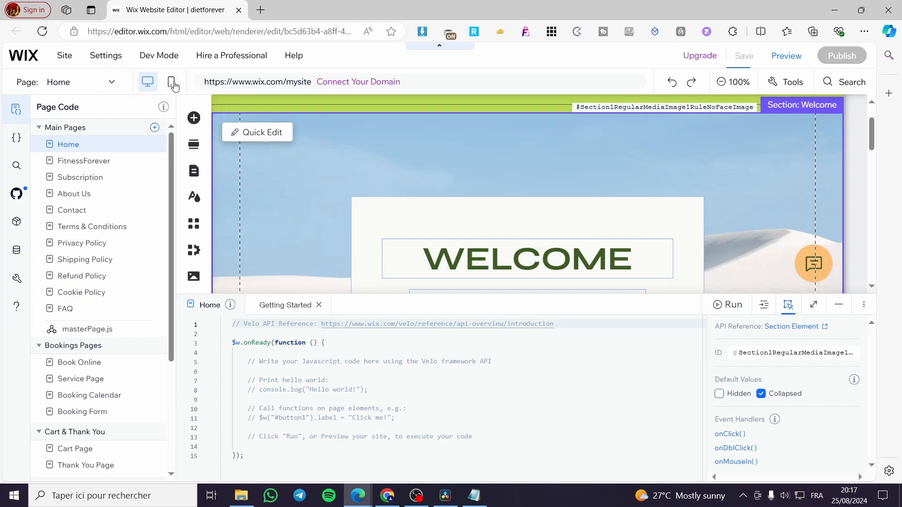
Save the site, switch to mobile layout and untick Collapsed for the Welcome section.
{"action": "left_click", "coordinate": [744, 56]}
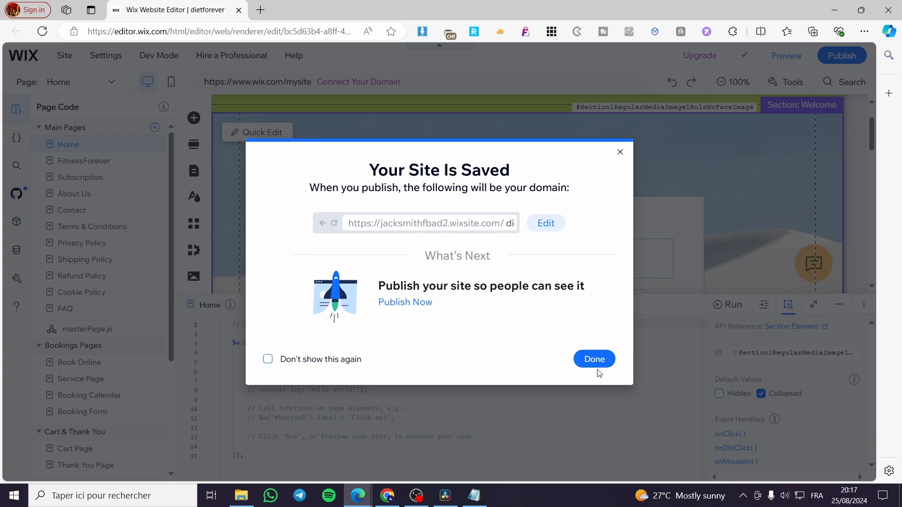
{"action": "left_click", "coordinate": [593, 359]}
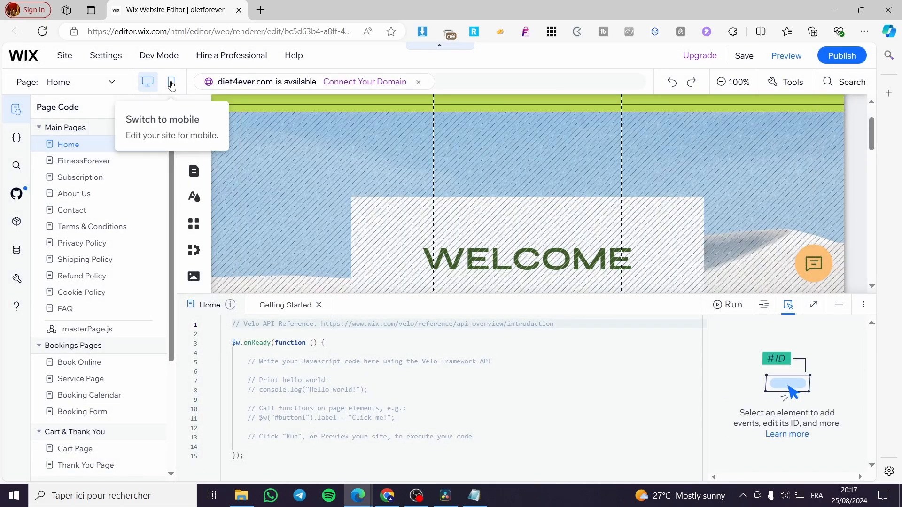
{"action": "left_click", "coordinate": [171, 82]}
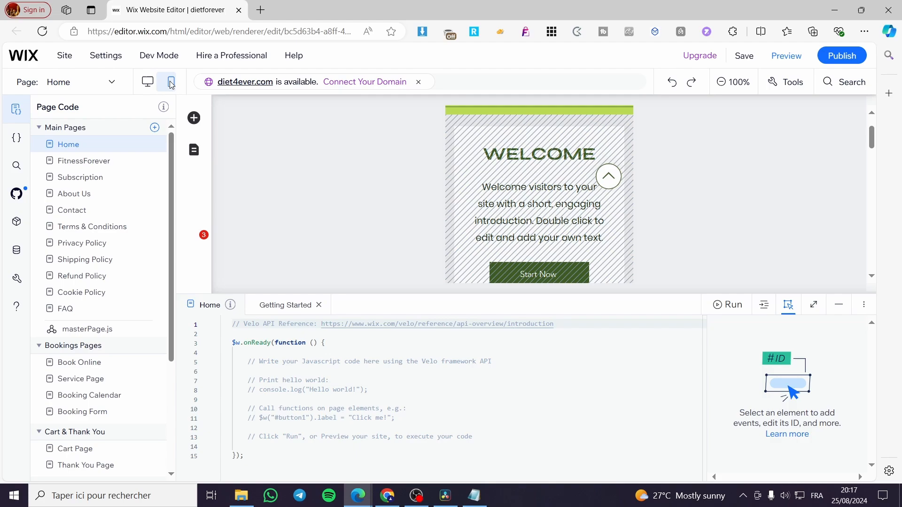
{"action": "left_click", "coordinate": [170, 82]}
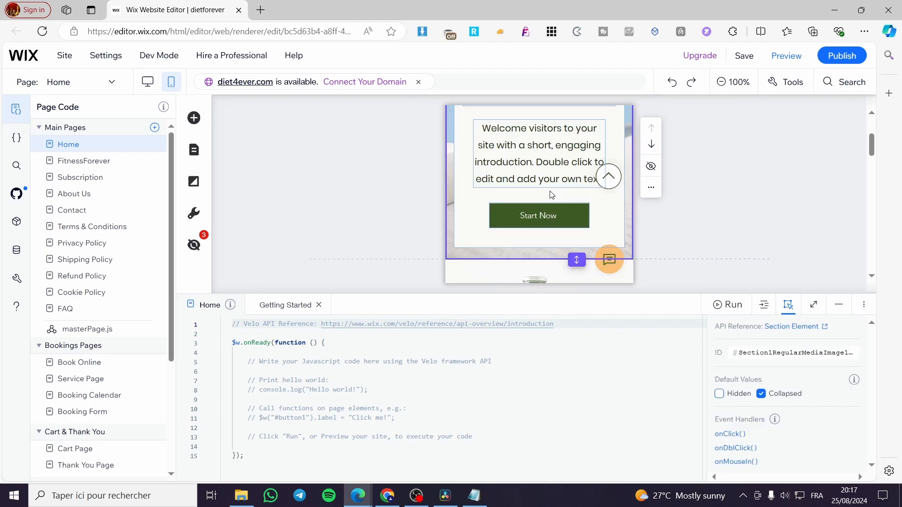
{"action": "left_click", "coordinate": [760, 394]}
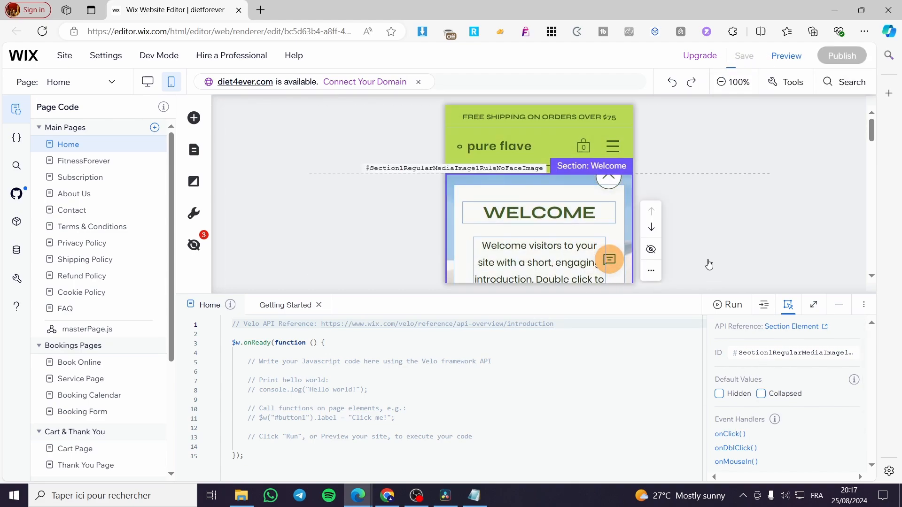
Preview the site, comparing desktop (Welcome absent) and mobile (Welcome visible) layouts.
{"action": "left_click", "coordinate": [743, 56]}
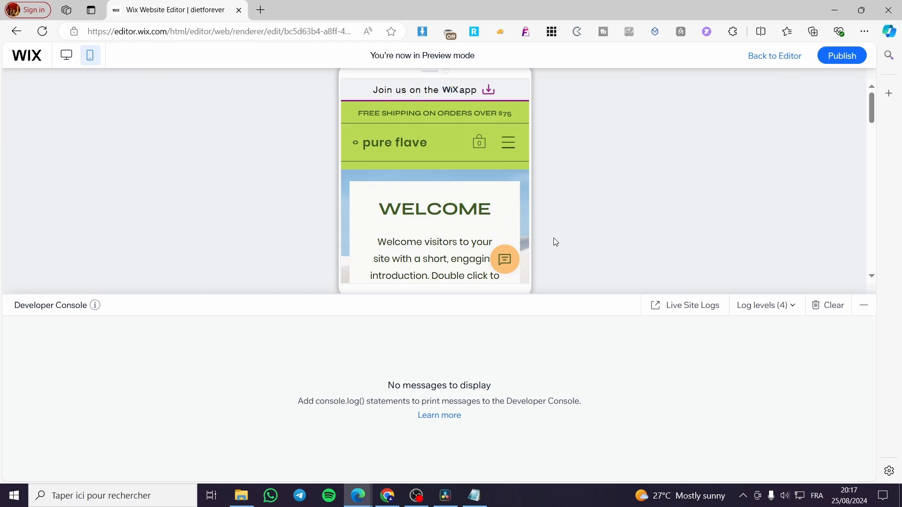
{"action": "left_click", "coordinate": [862, 304]}
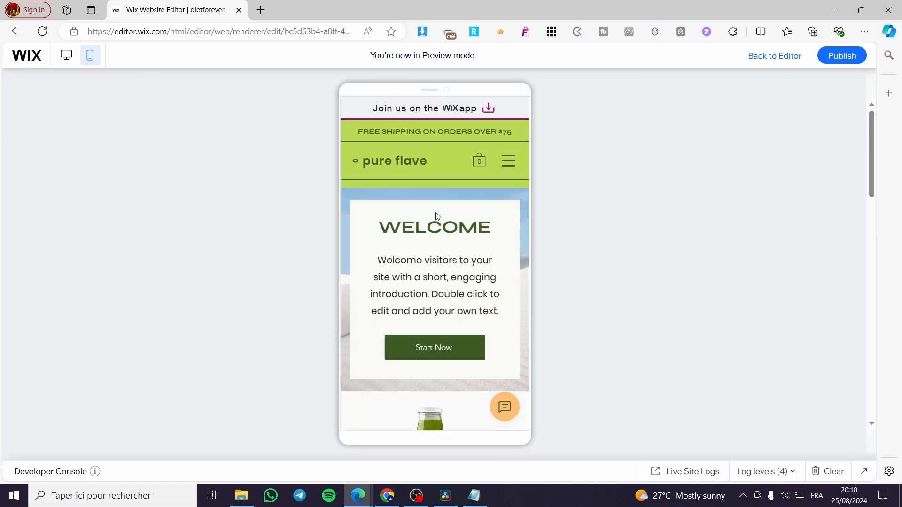
{"action": "mouse_move", "coordinate": [65, 56]}
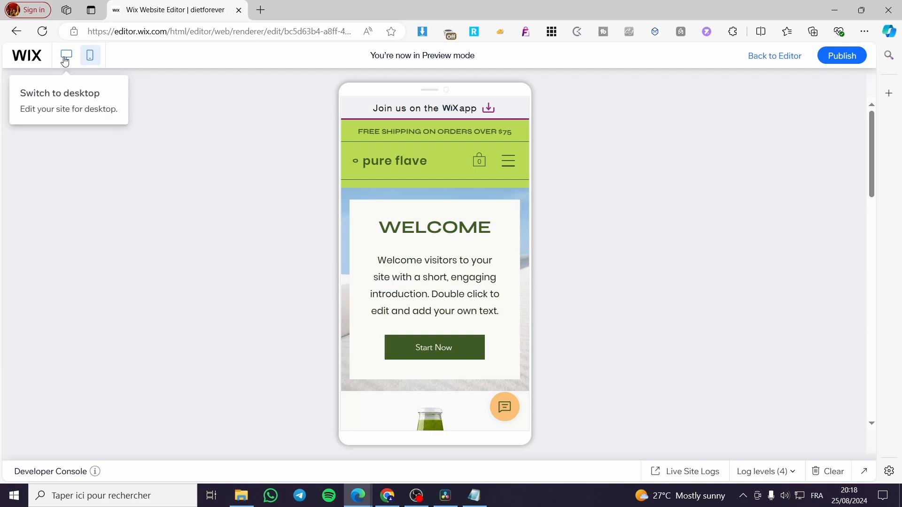
{"action": "left_click", "coordinate": [65, 55]}
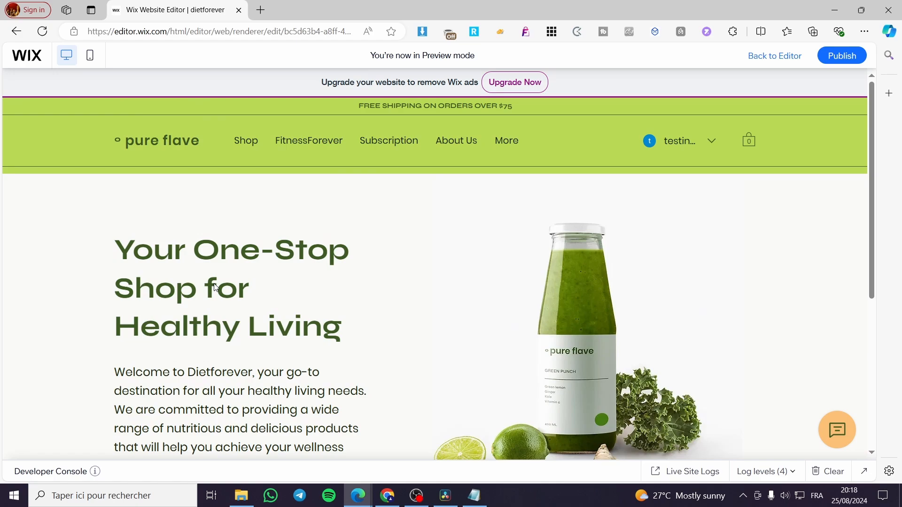
{"action": "mouse_move", "coordinate": [335, 182]}
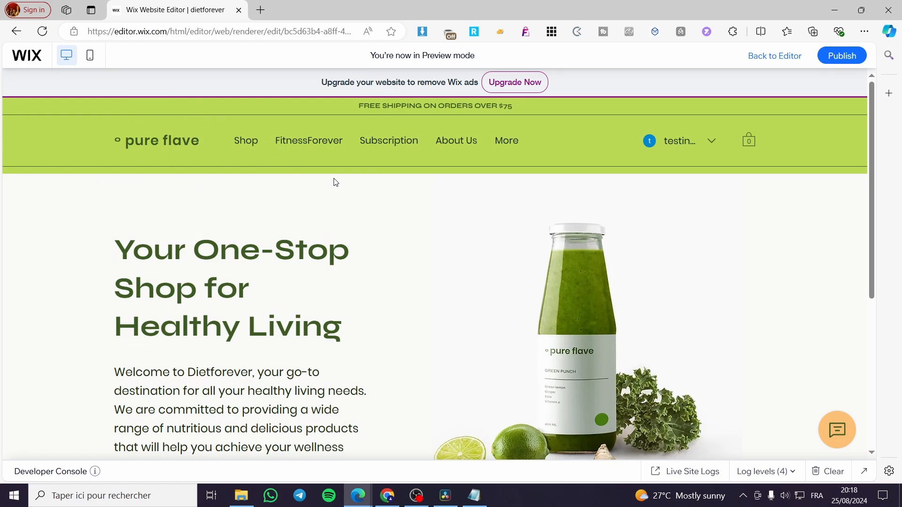
{"action": "mouse_move", "coordinate": [532, 198]}
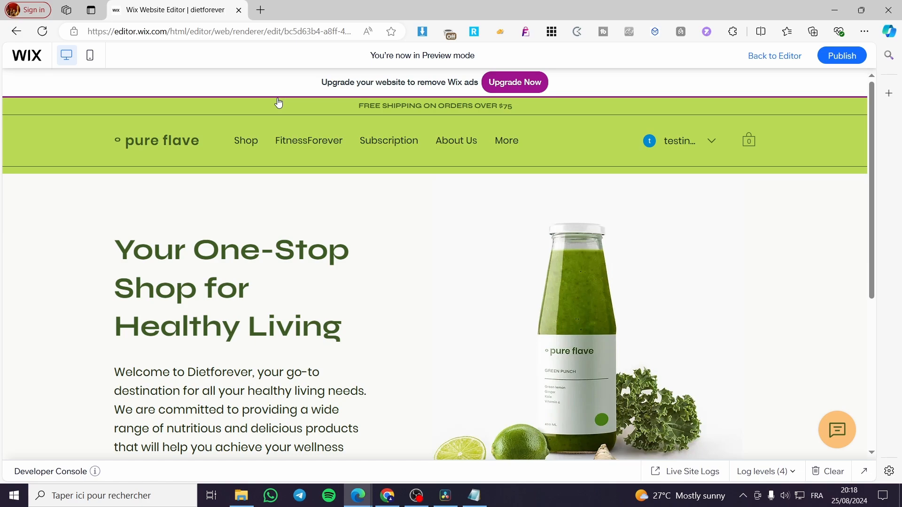
{"action": "left_click", "coordinate": [90, 56]}
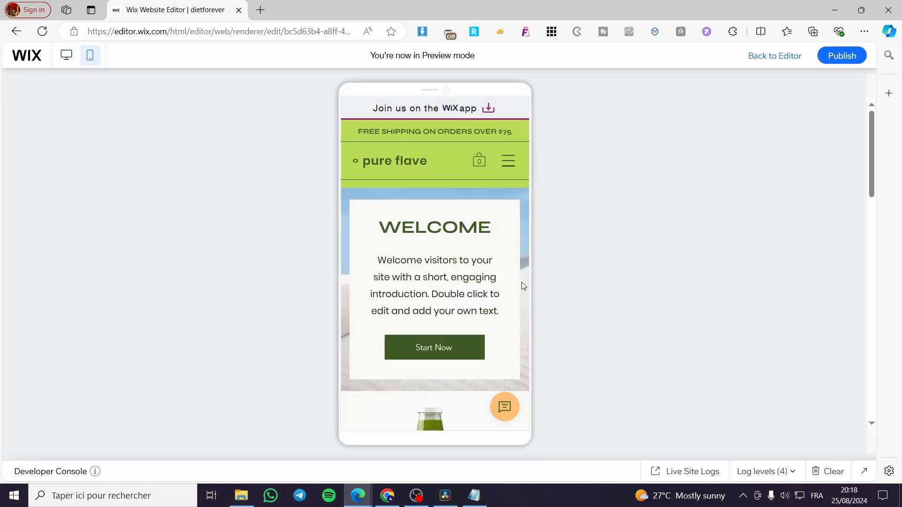
{"action": "mouse_move", "coordinate": [426, 220]}
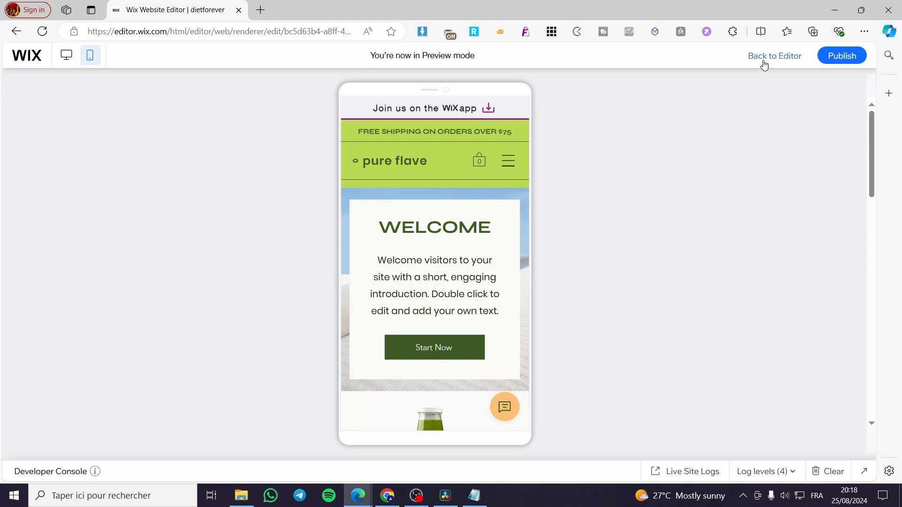
{"action": "scroll", "scroll_direction": "down", "scroll_amount": 3}
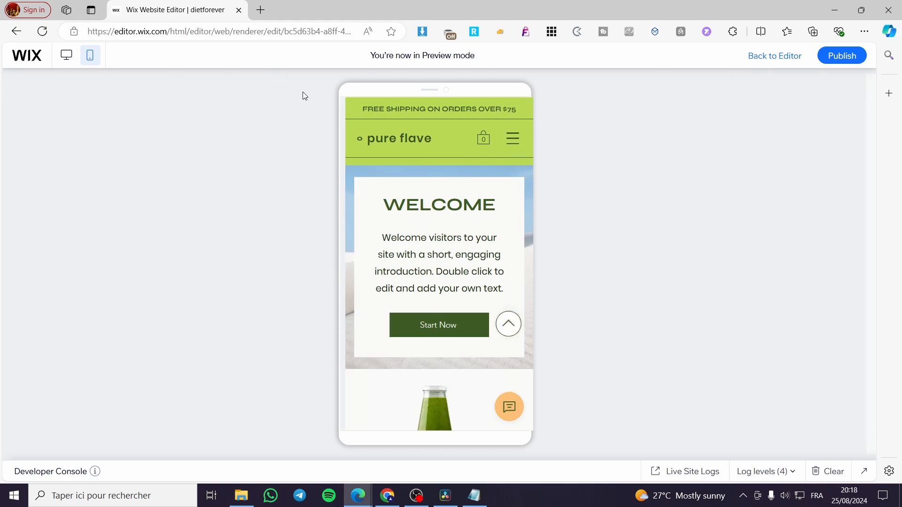
Return to the editor and leave the Welcome section's Collapsed default off on mobile.
{"action": "left_click", "coordinate": [773, 55]}
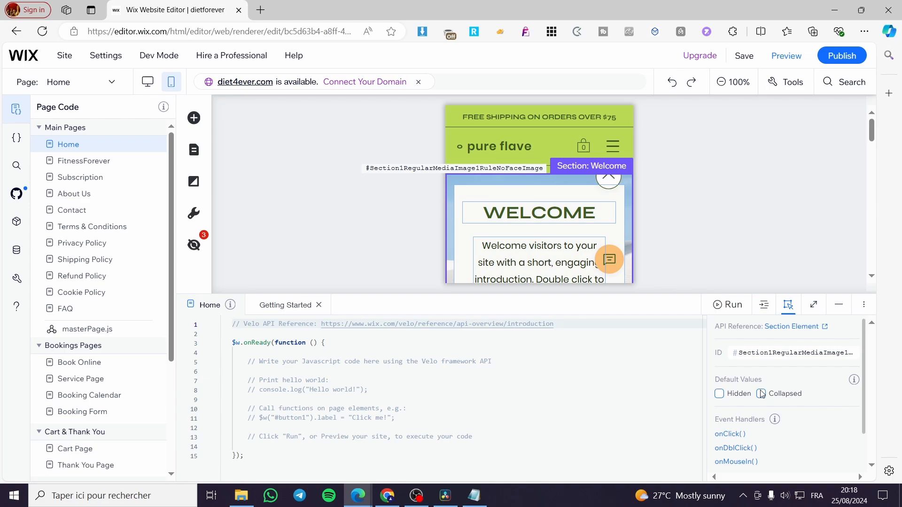
{"action": "left_click", "coordinate": [760, 394]}
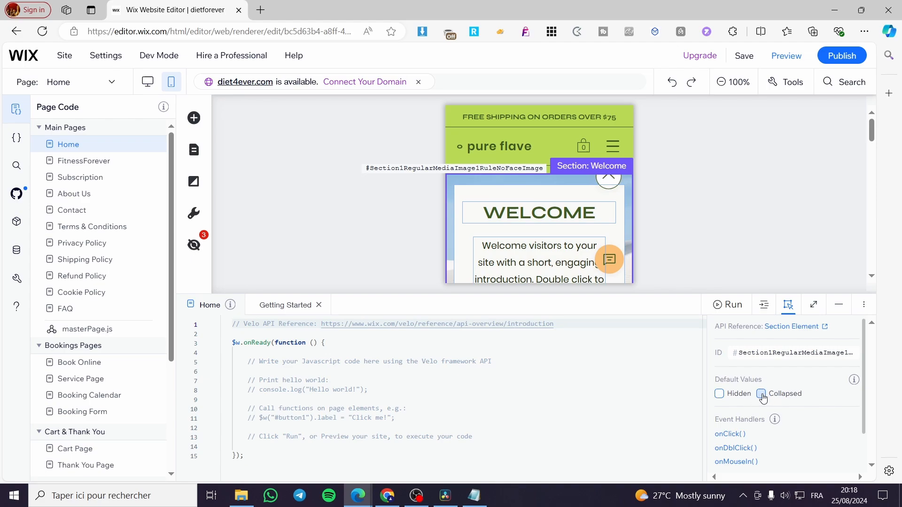
{"action": "left_click", "coordinate": [760, 393]}
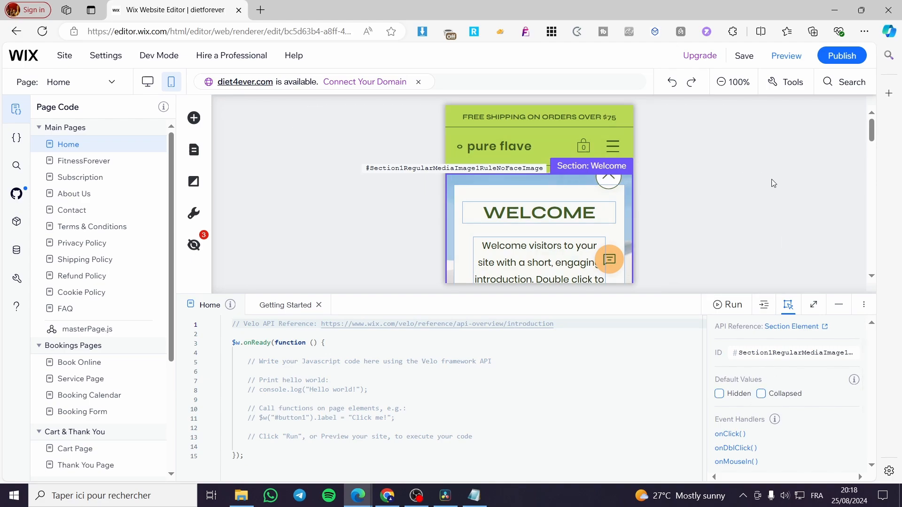
{"action": "mouse_move", "coordinate": [744, 55]}
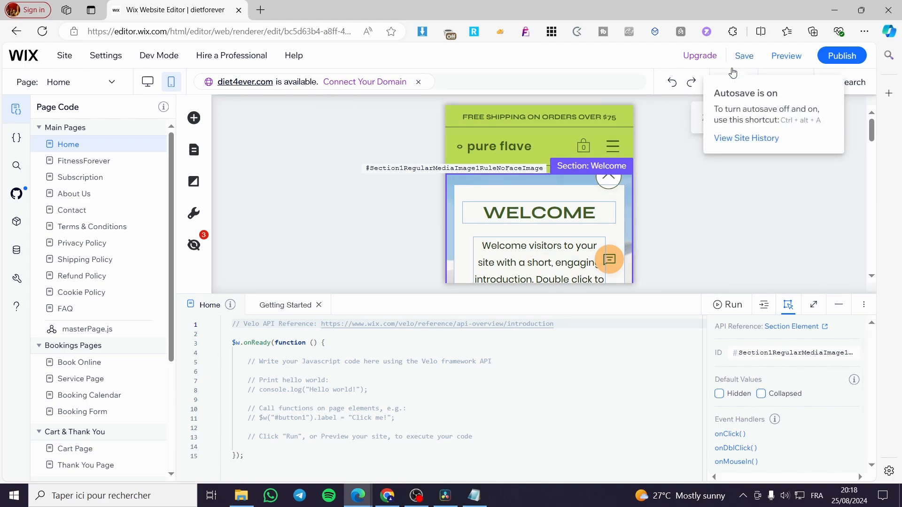